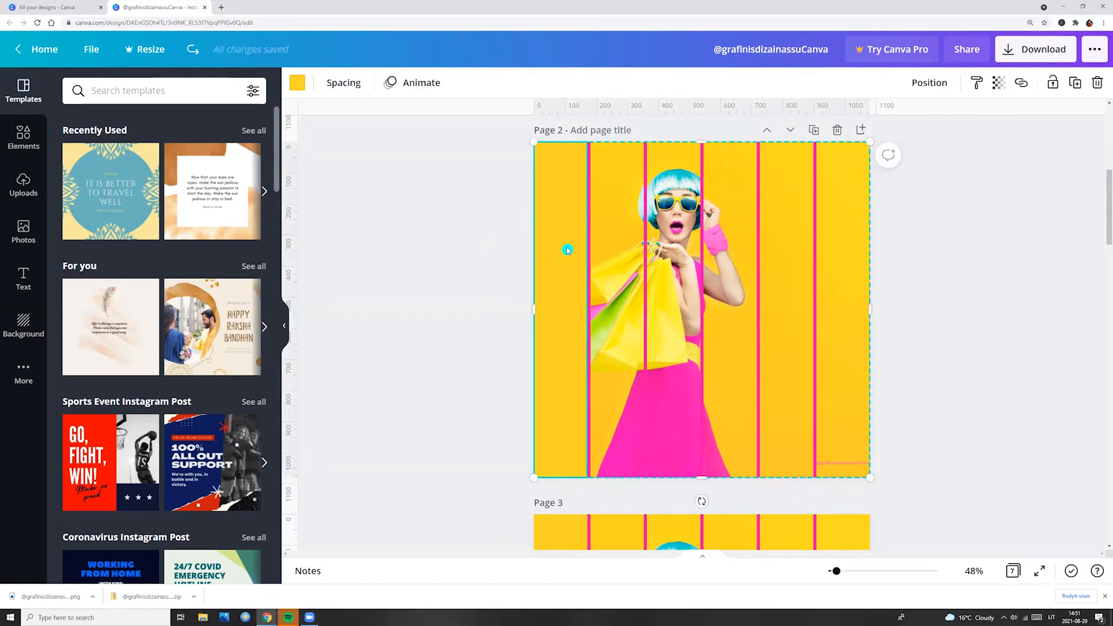
pyautogui.moveTo(561, 271)
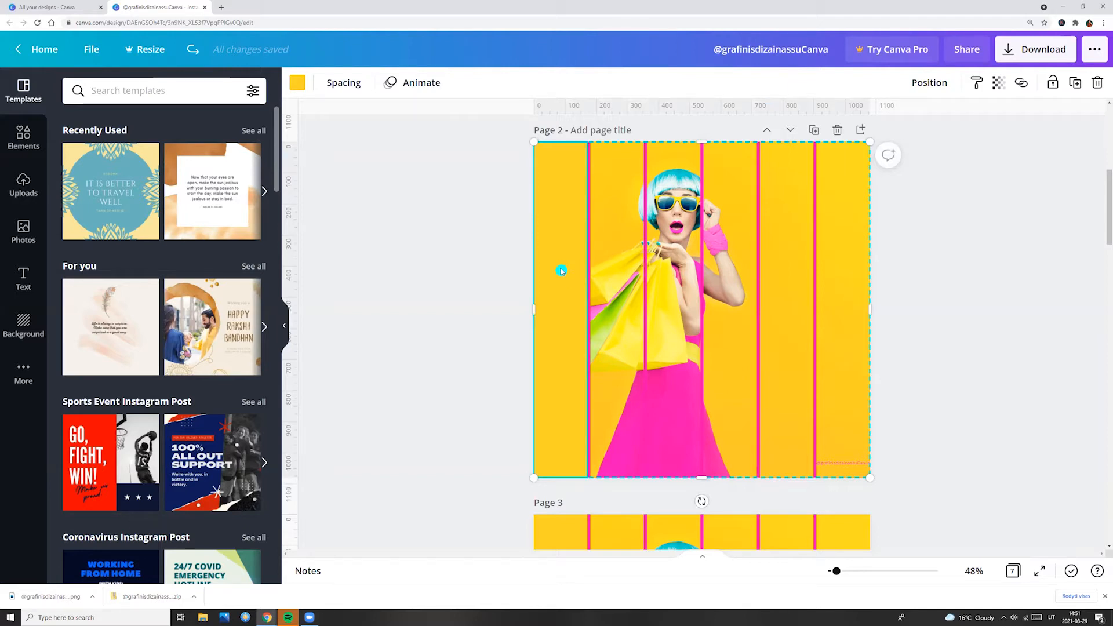
pyautogui.moveTo(533, 87)
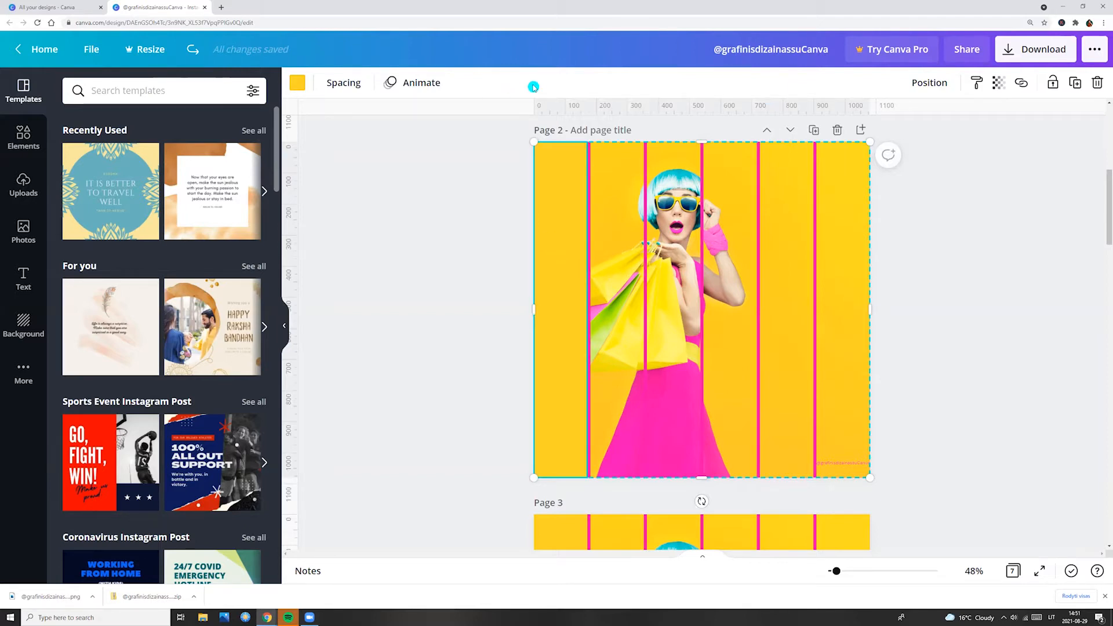
# Widen page 2's grid spacing to about 55 so thick pink stripes separate the columns.
pyautogui.click(343, 82)
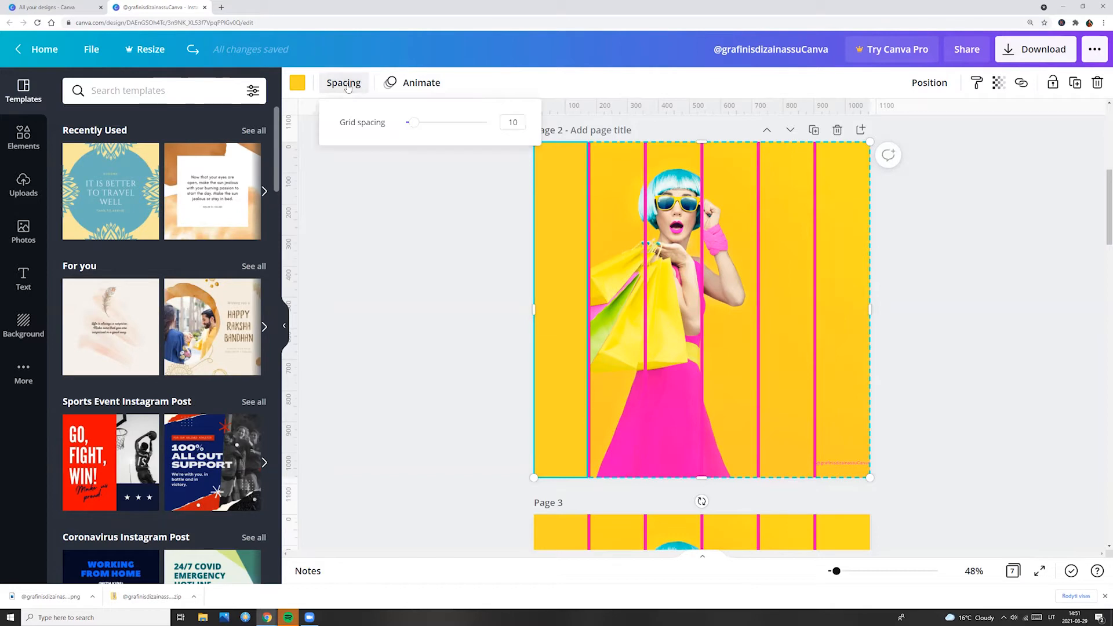
pyautogui.moveTo(410, 122); pyautogui.dragTo(450, 122)
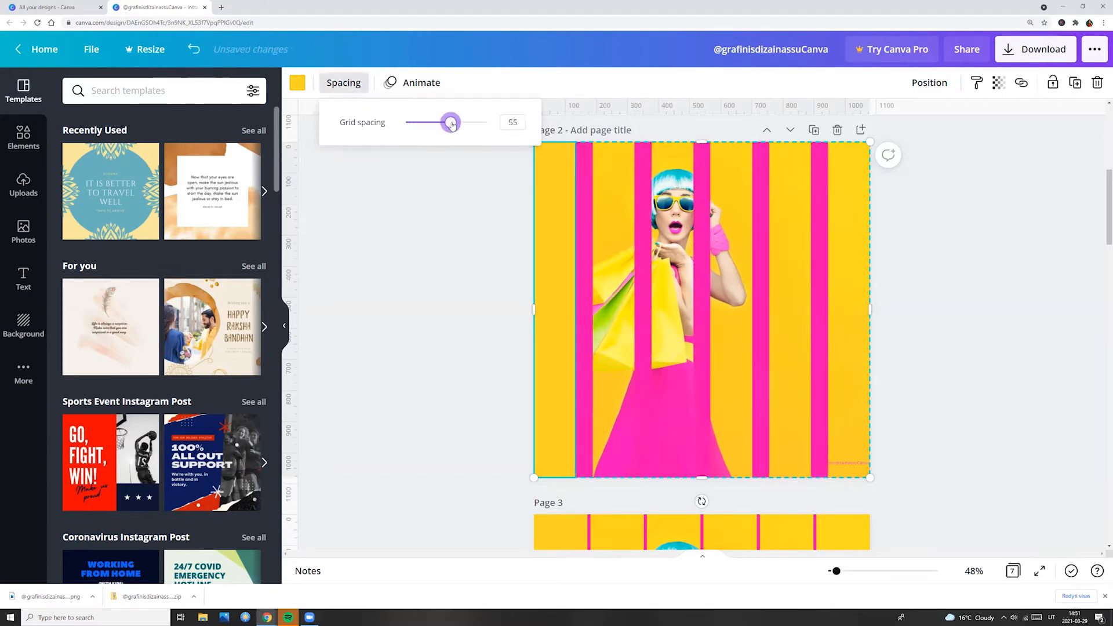
pyautogui.moveTo(451, 122); pyautogui.dragTo(457, 122)
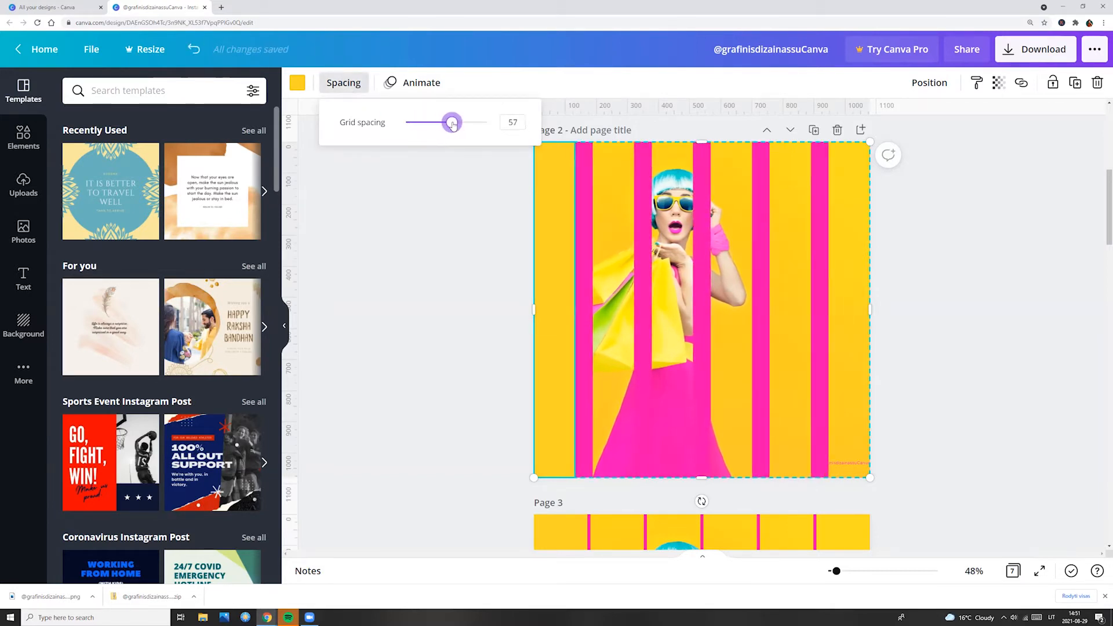
pyautogui.moveTo(452, 122); pyautogui.dragTo(450, 121)
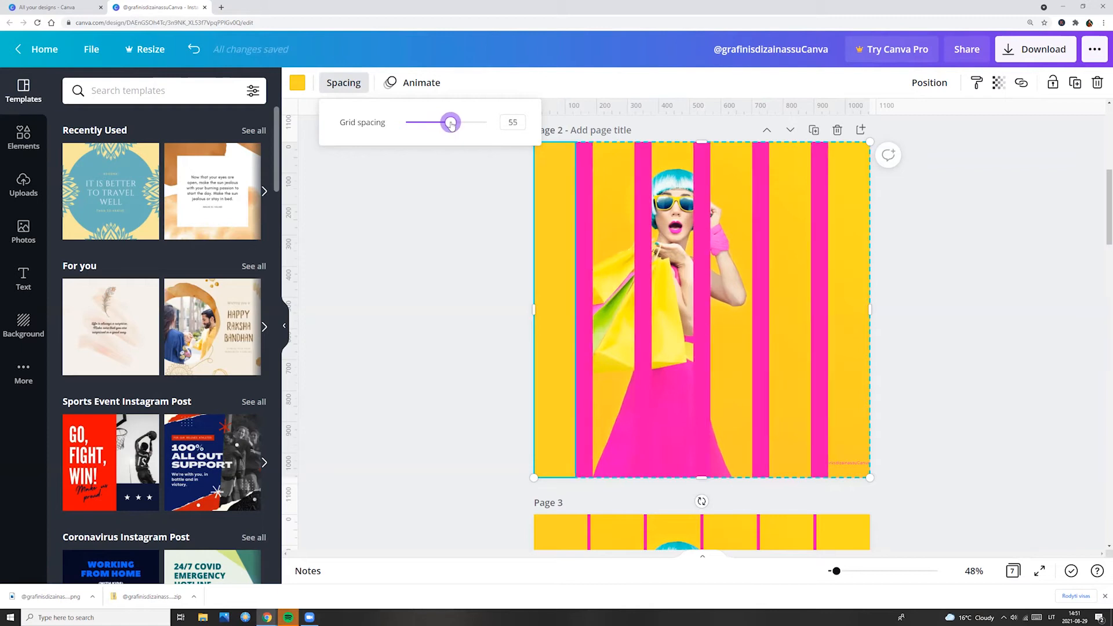
pyautogui.click(468, 248)
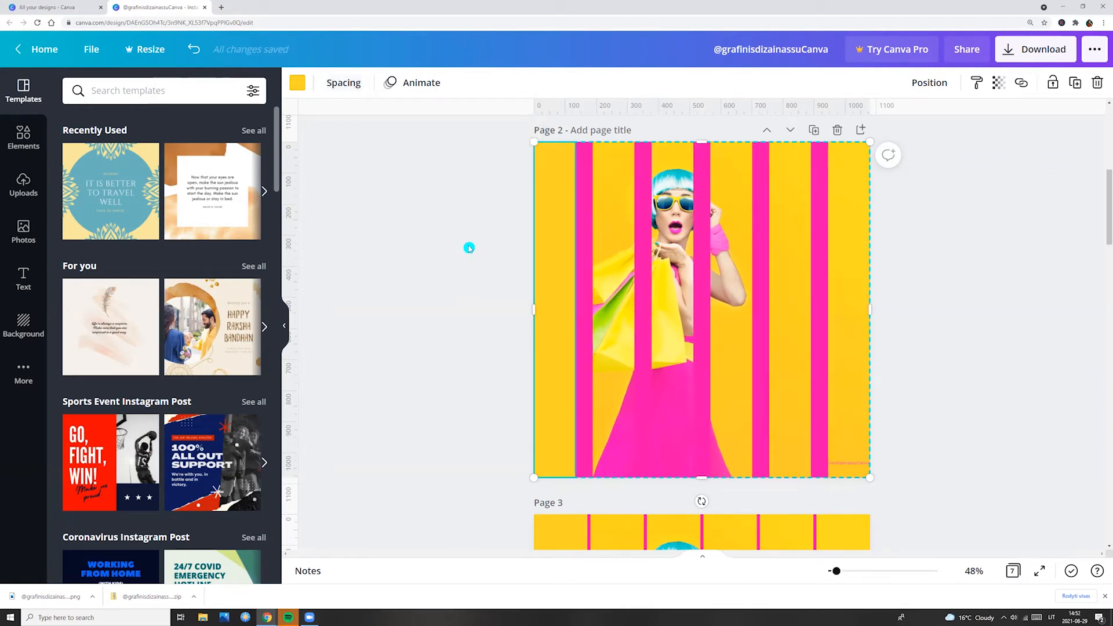
# Widen page 3's grid spacing to about 32 so pink and teal stripes show between cells.
pyautogui.scroll(-3)
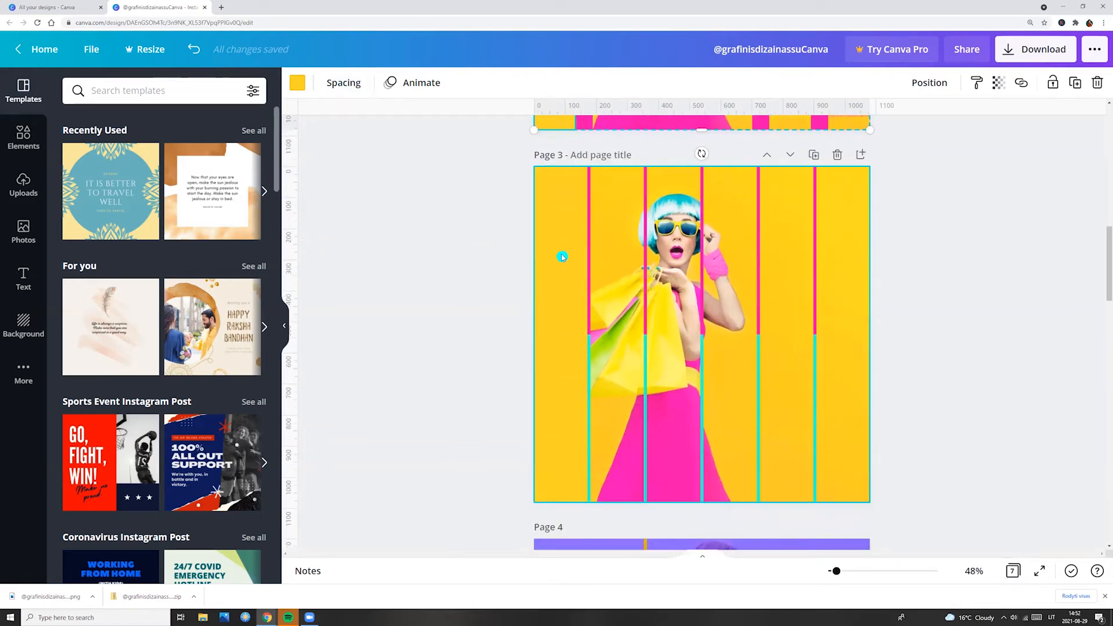
pyautogui.moveTo(568, 286)
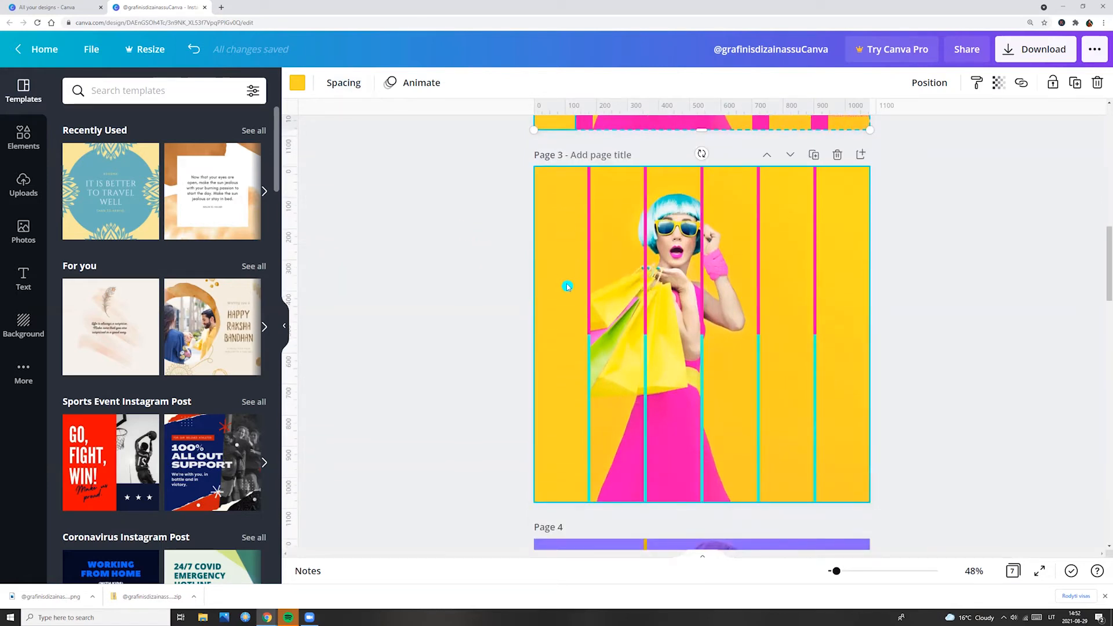
pyautogui.click(567, 286)
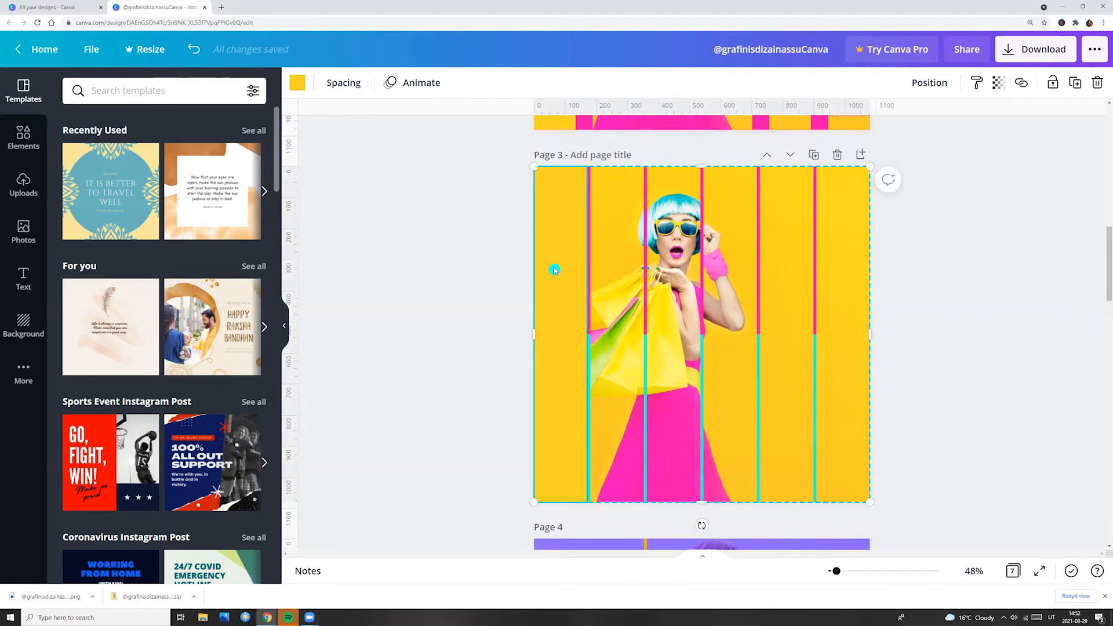
pyautogui.moveTo(580, 286)
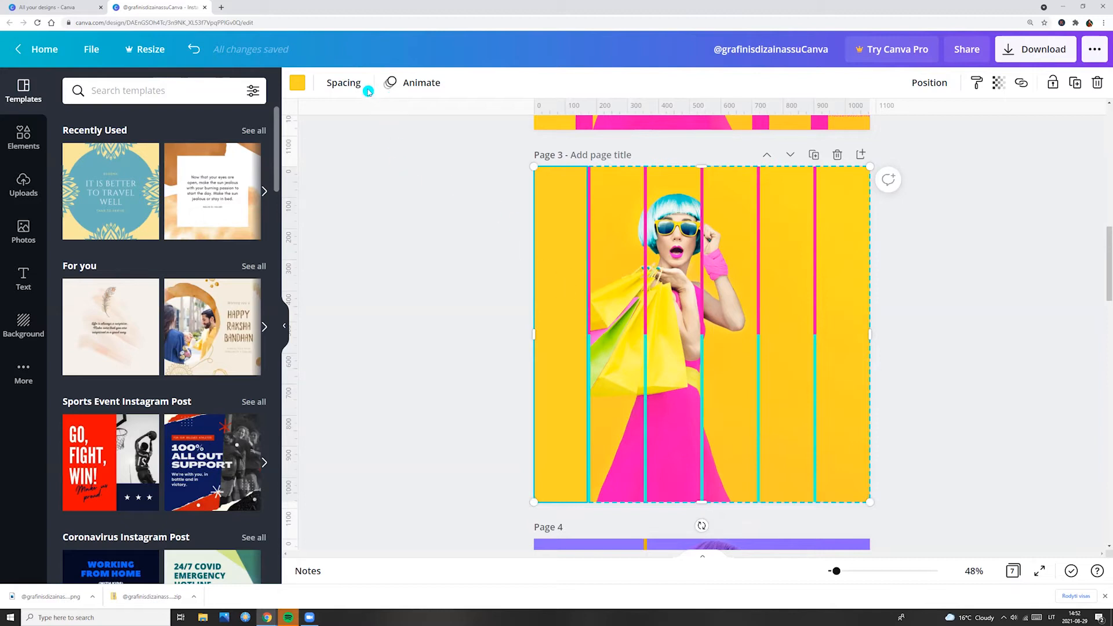
pyautogui.click(343, 83)
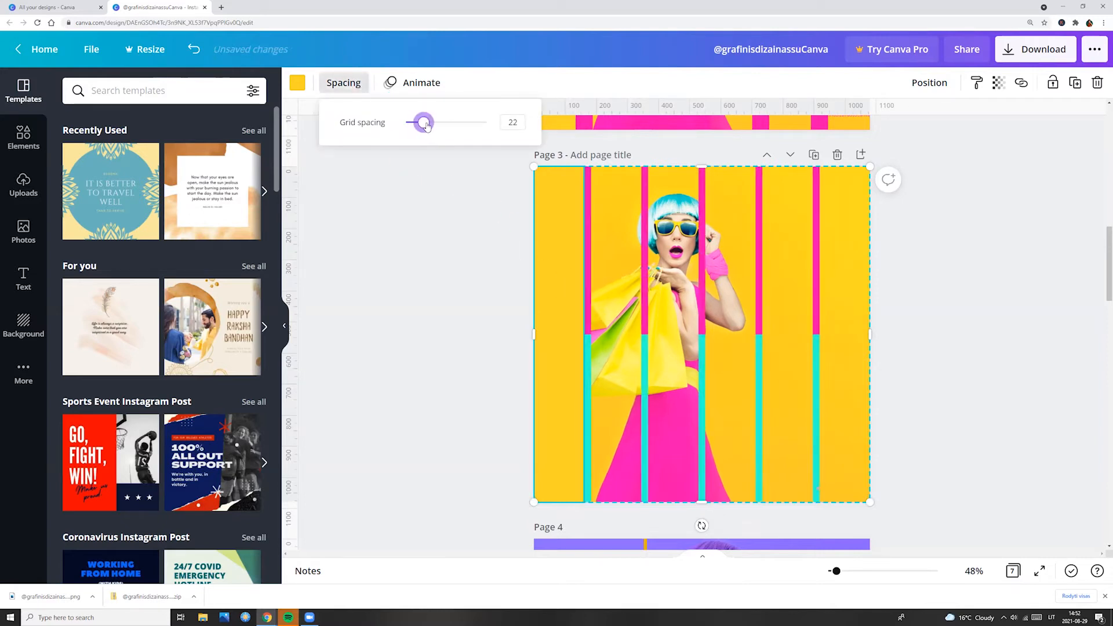
pyautogui.moveTo(423, 122); pyautogui.dragTo(433, 122)
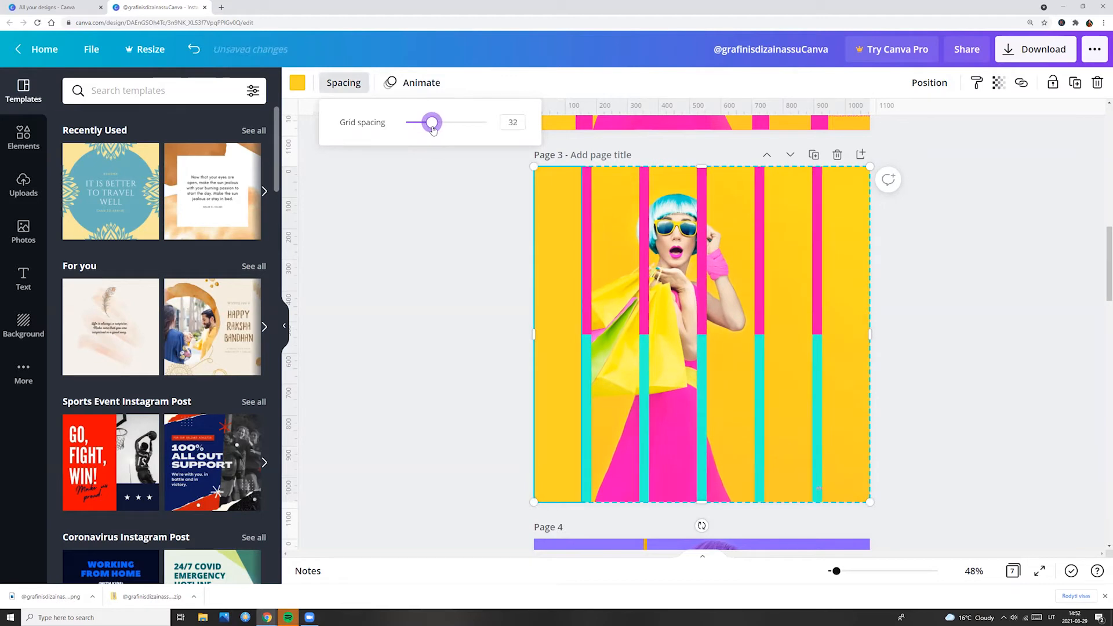
pyautogui.moveTo(433, 122); pyautogui.dragTo(428, 122)
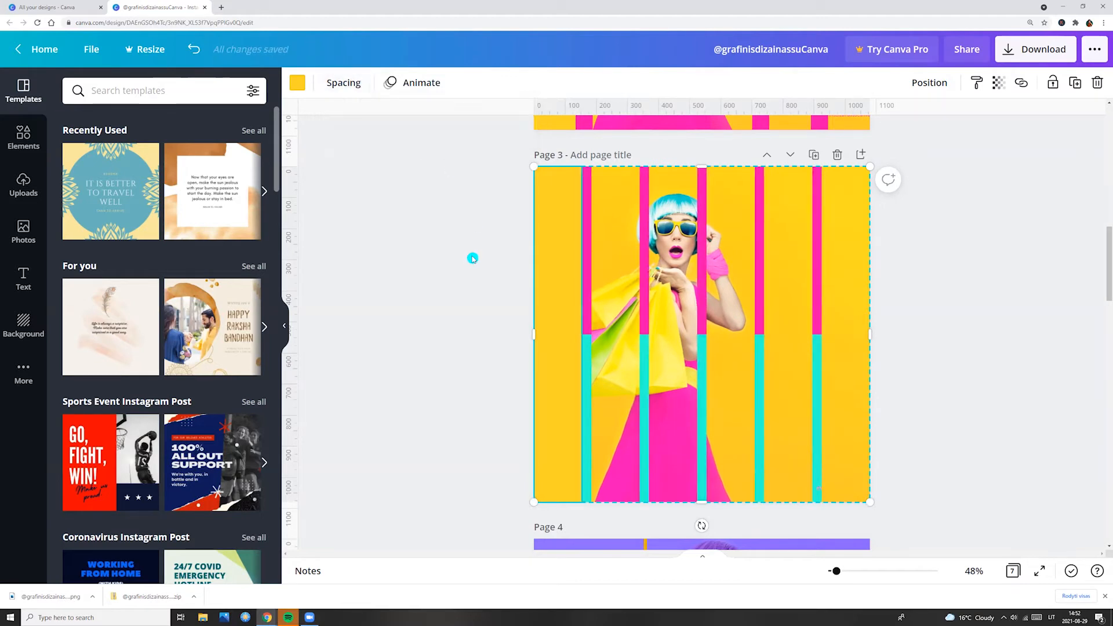
# Widen page 4's purple grid spacing to about 18 so yellow lines frame the cells.
pyautogui.scroll(-3)
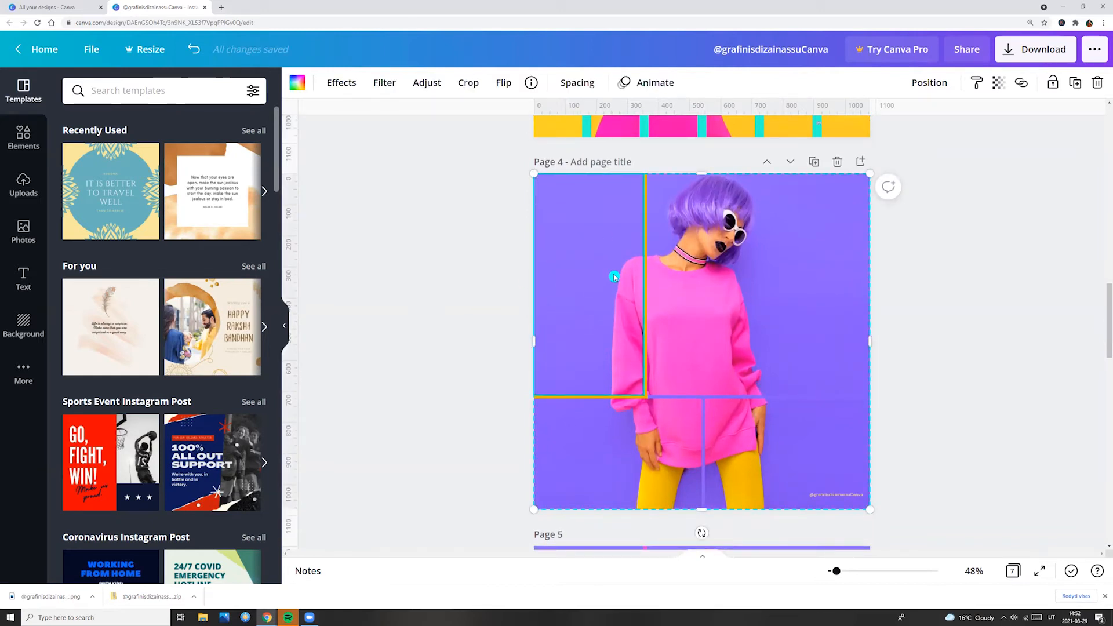
pyautogui.moveTo(577, 258)
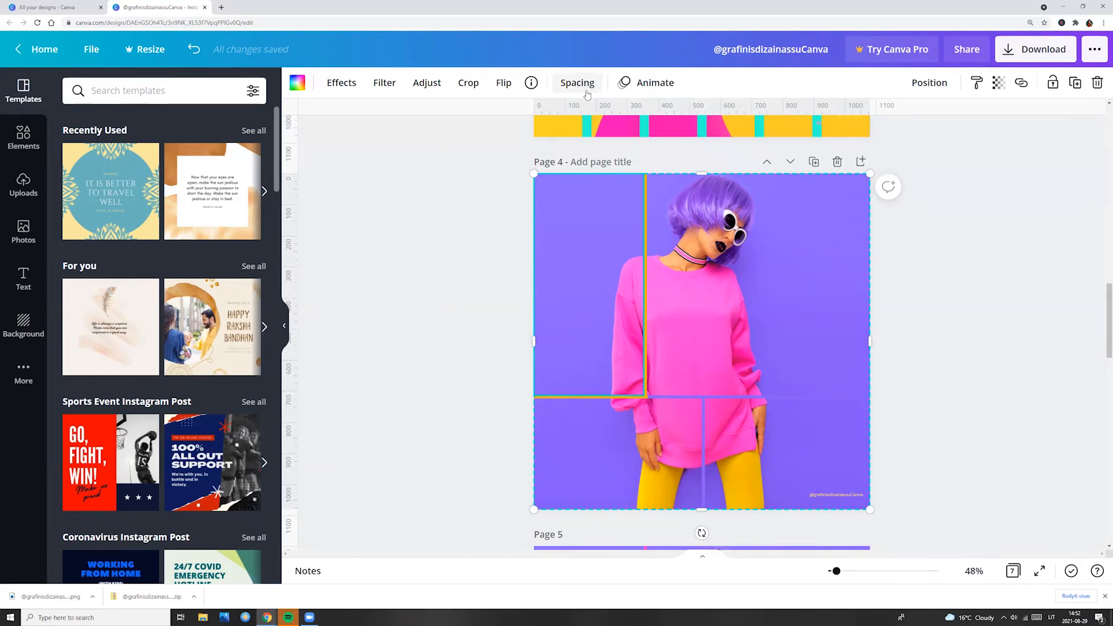
pyautogui.click(576, 82)
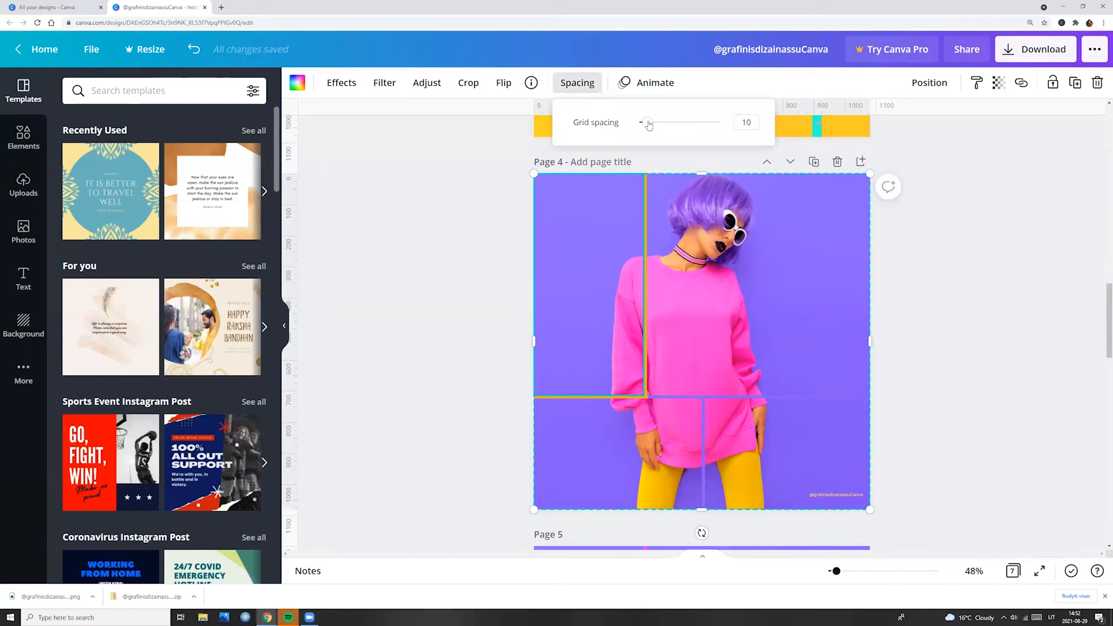
pyautogui.moveTo(647, 122); pyautogui.dragTo(672, 122)
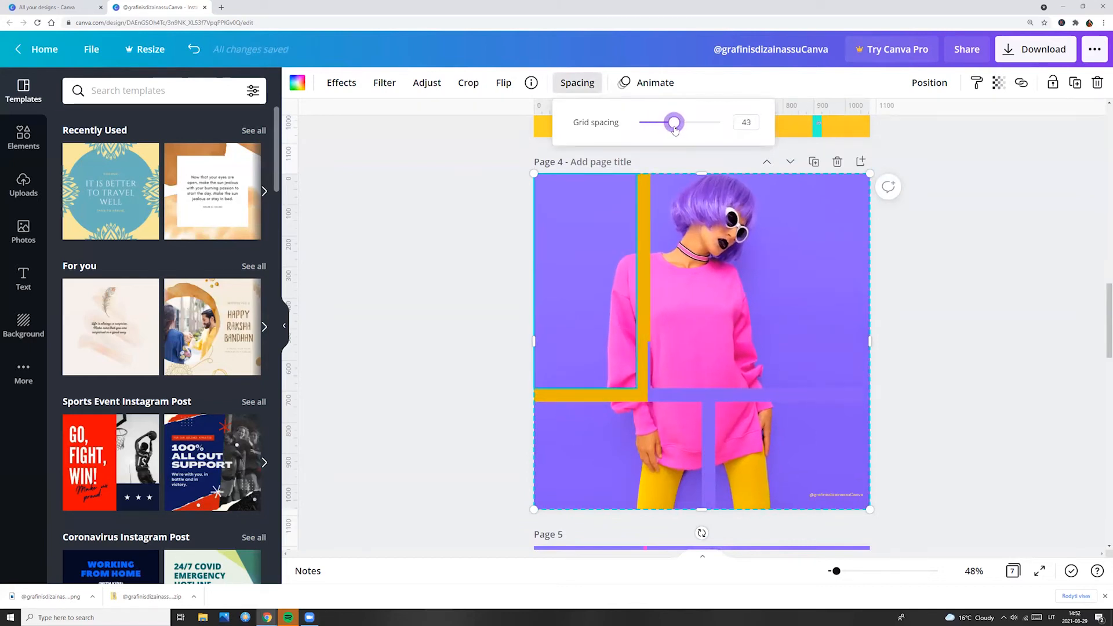
pyautogui.moveTo(672, 122); pyautogui.dragTo(653, 122)
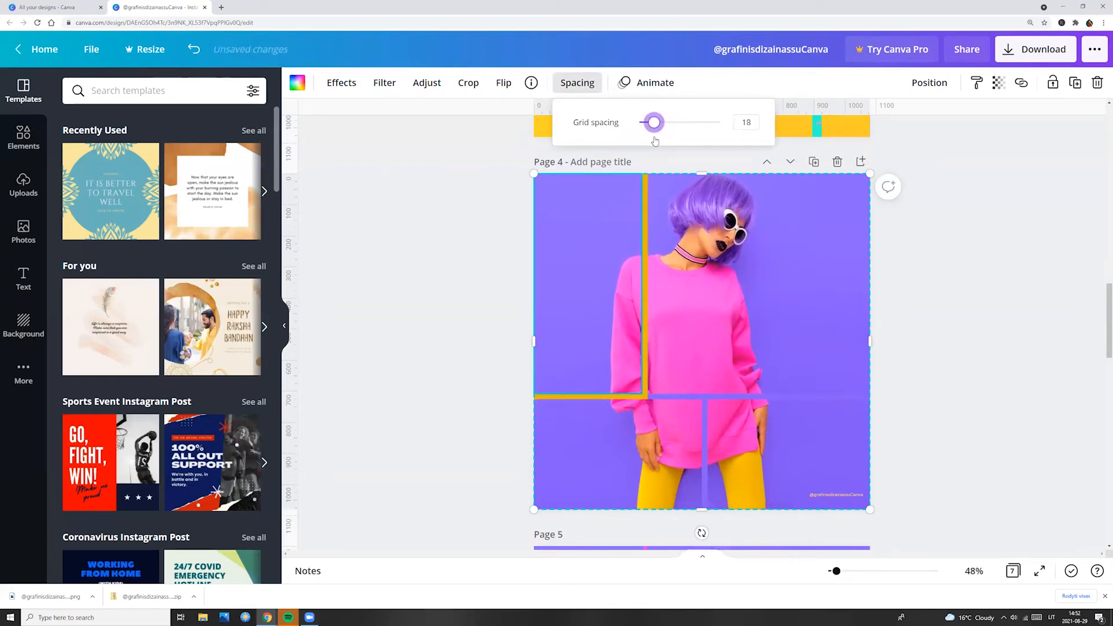
pyautogui.scroll(-3)
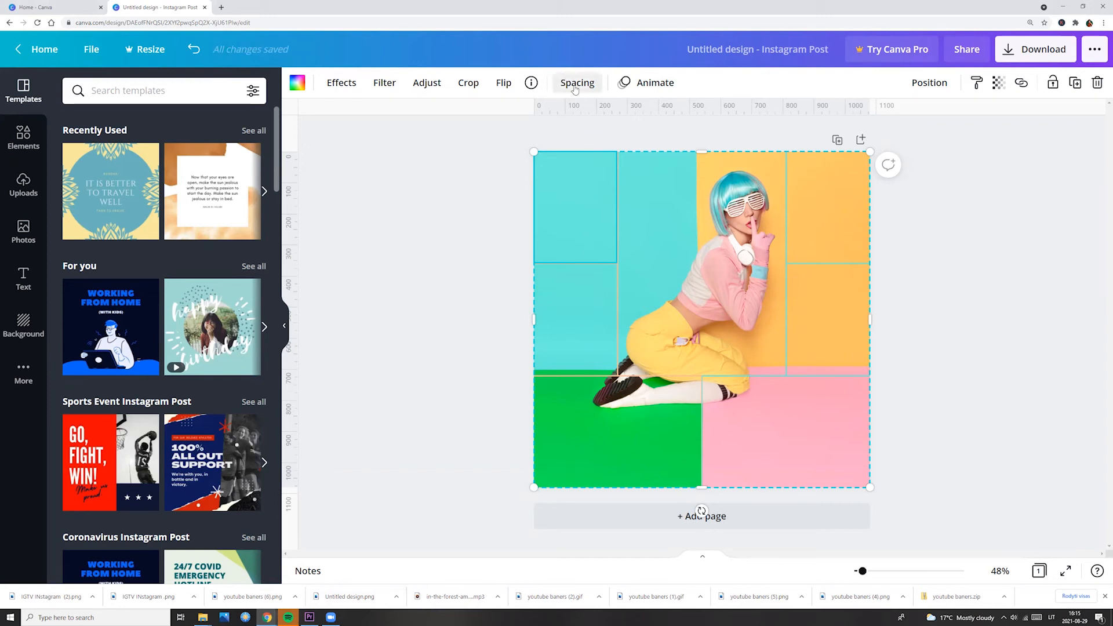
# Widen the new Instagram post's grid spacing to about 57, showing peach and teal stripes.
pyautogui.click(577, 83)
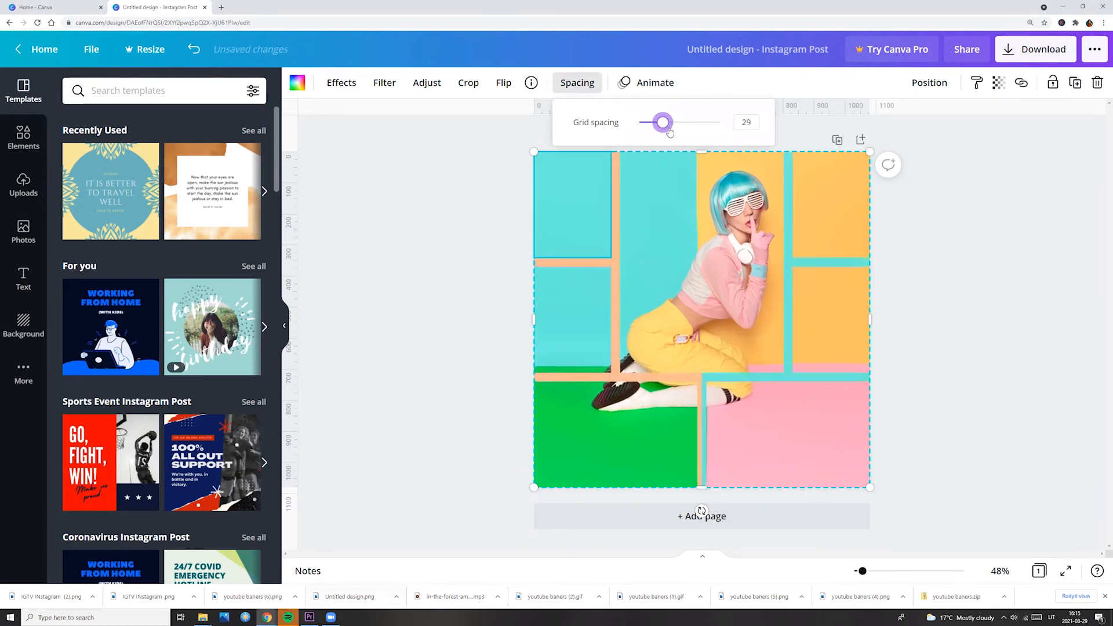
pyautogui.moveTo(662, 121); pyautogui.dragTo(685, 121)
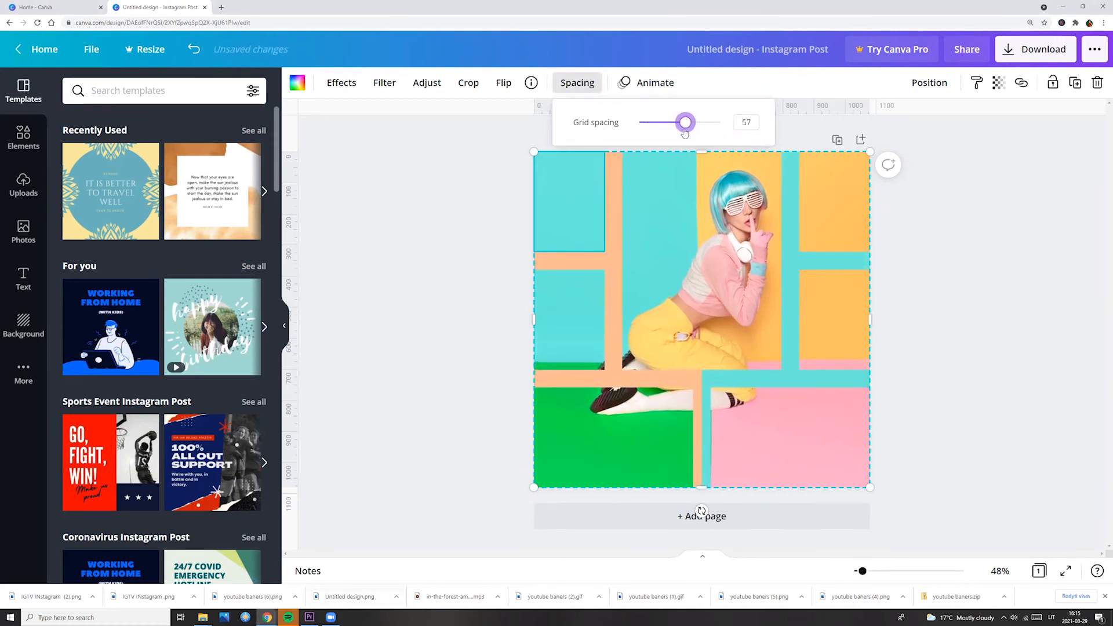